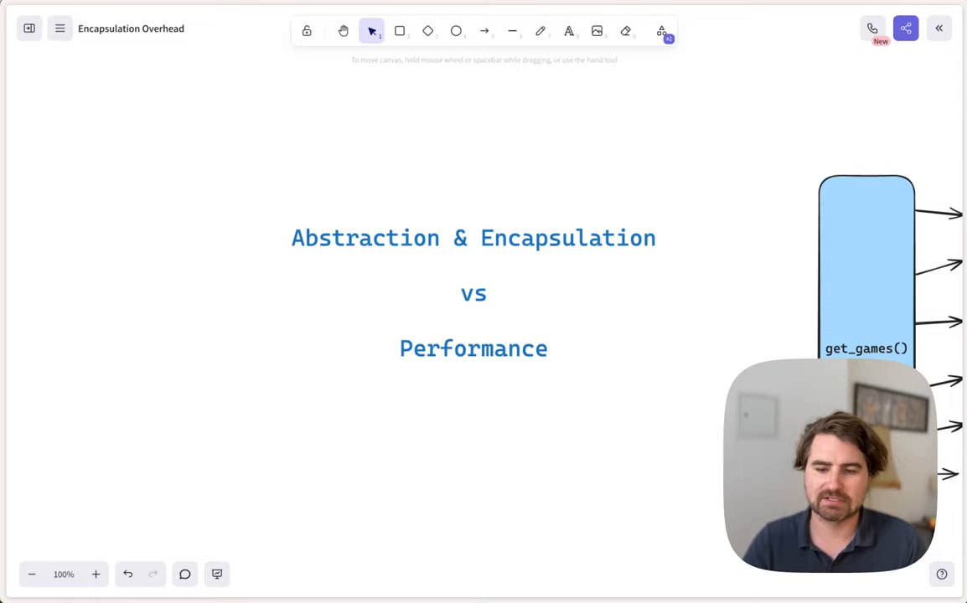
pyautogui.moveTo(576, 351)
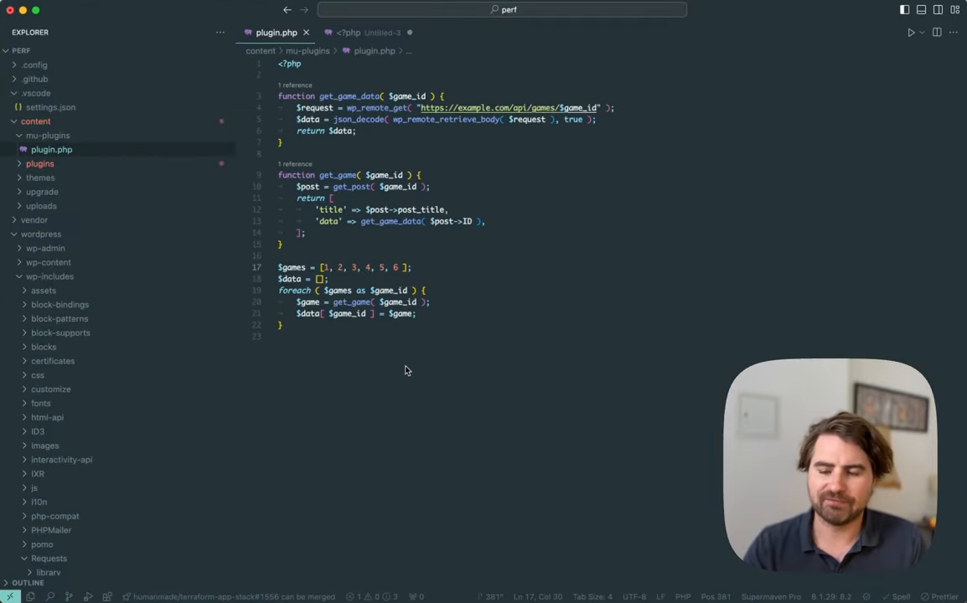
pyautogui.moveTo(398, 363)
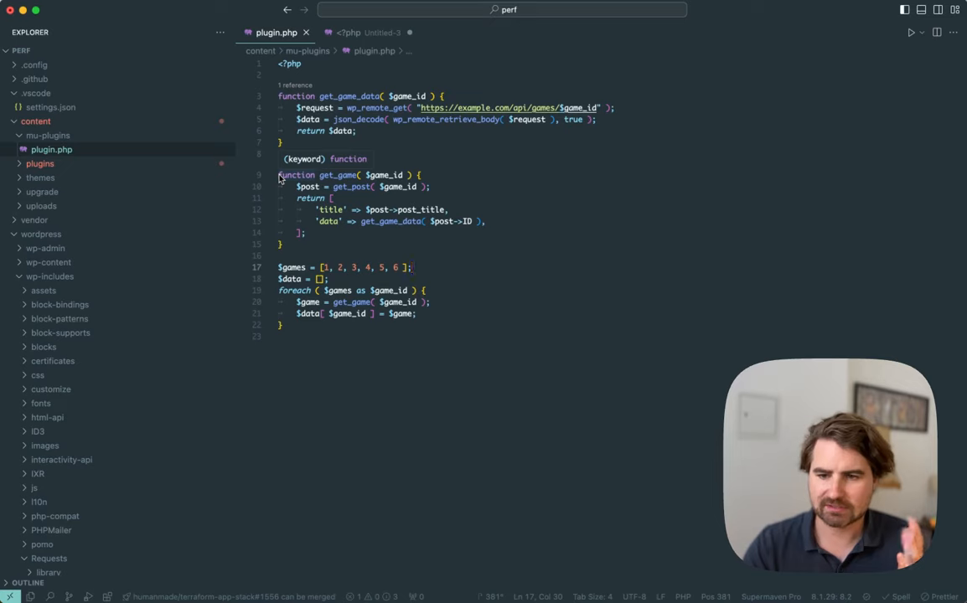
pyautogui.moveTo(382, 108)
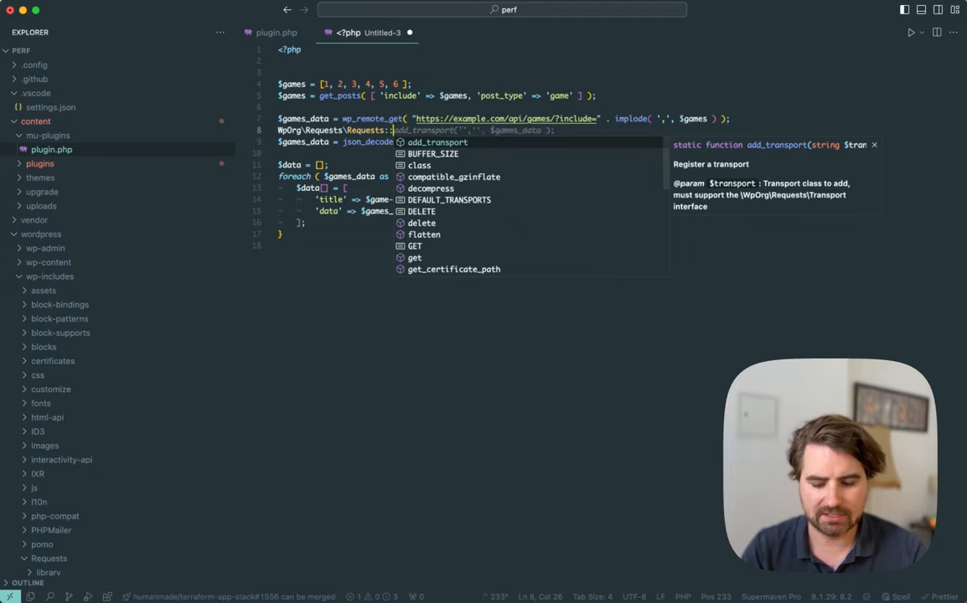
# Type send_ in the WpOrg\Requests\Requests:: call to browse the batch-request methods
pyautogui.write('send_')
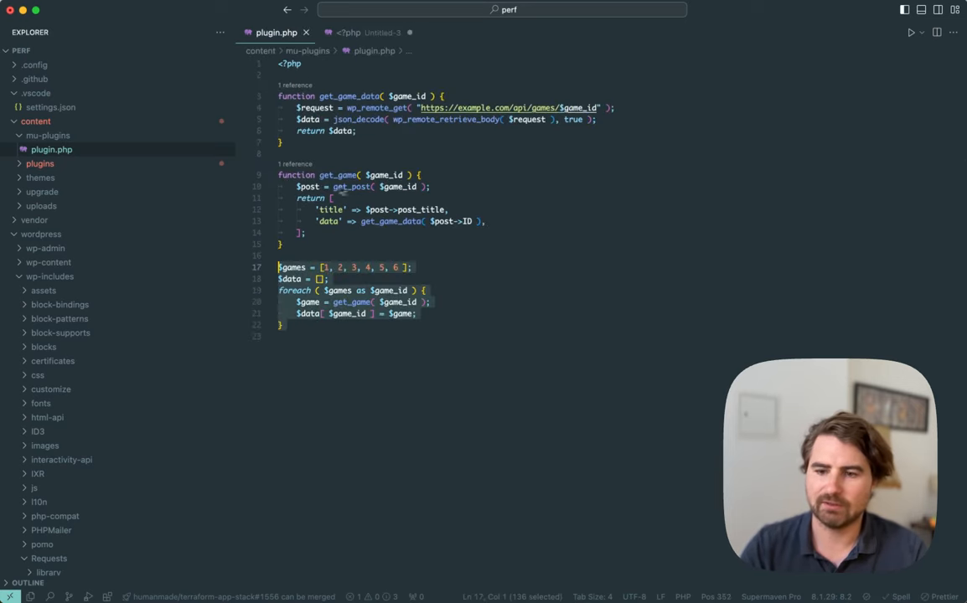
pyautogui.moveTo(307, 186)
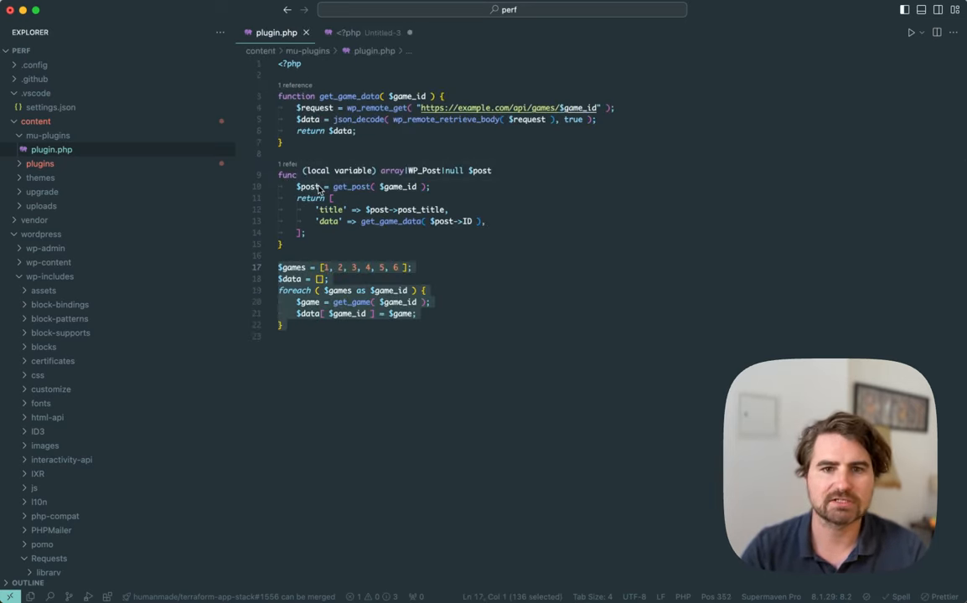
# Return to plugin.php to show the per-game loop at lines 17–22
pyautogui.click(366, 32)
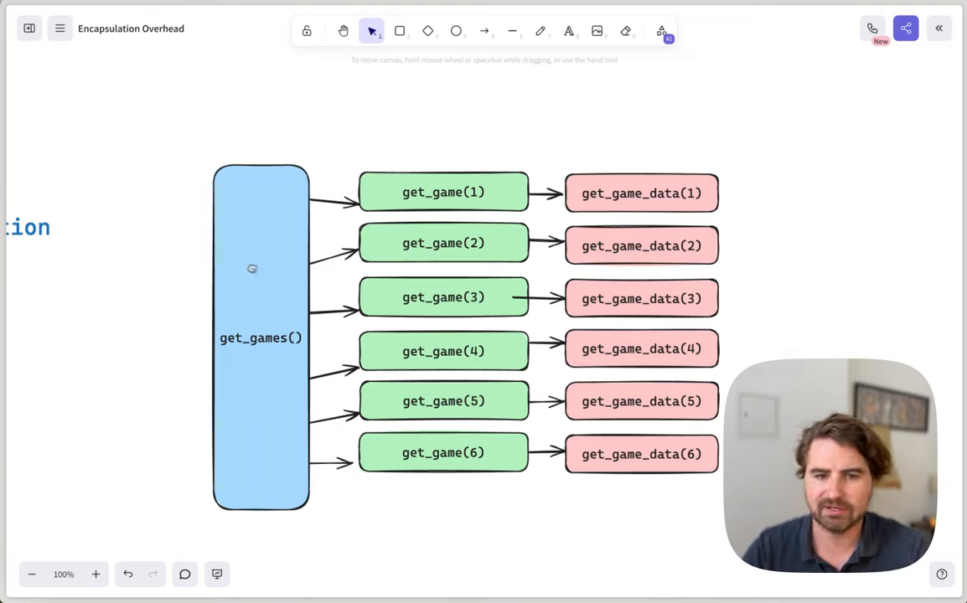
# Start a blue text label to the right of the get_games() boxes
pyautogui.click(444, 192)
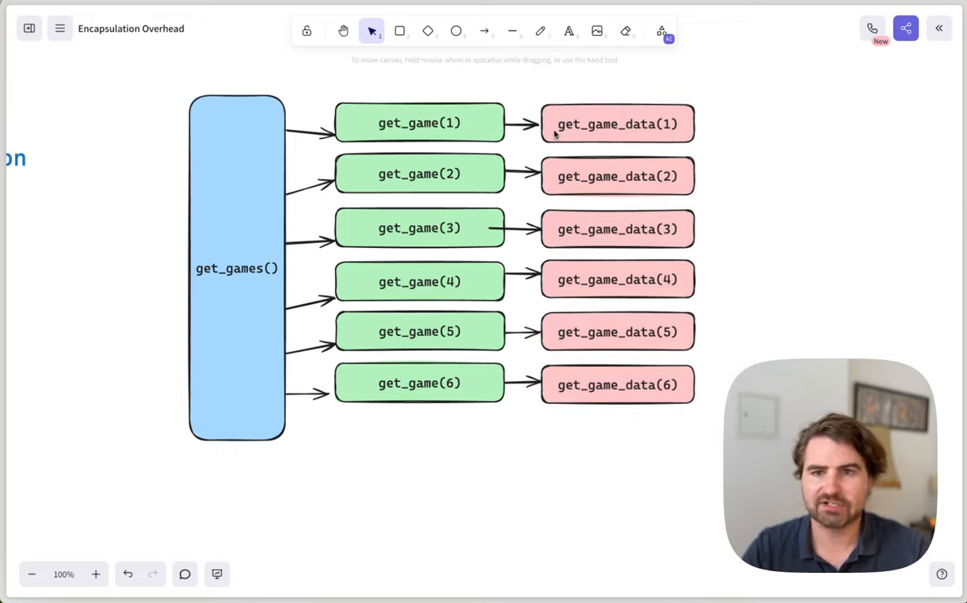
pyautogui.moveTo(549, 101)
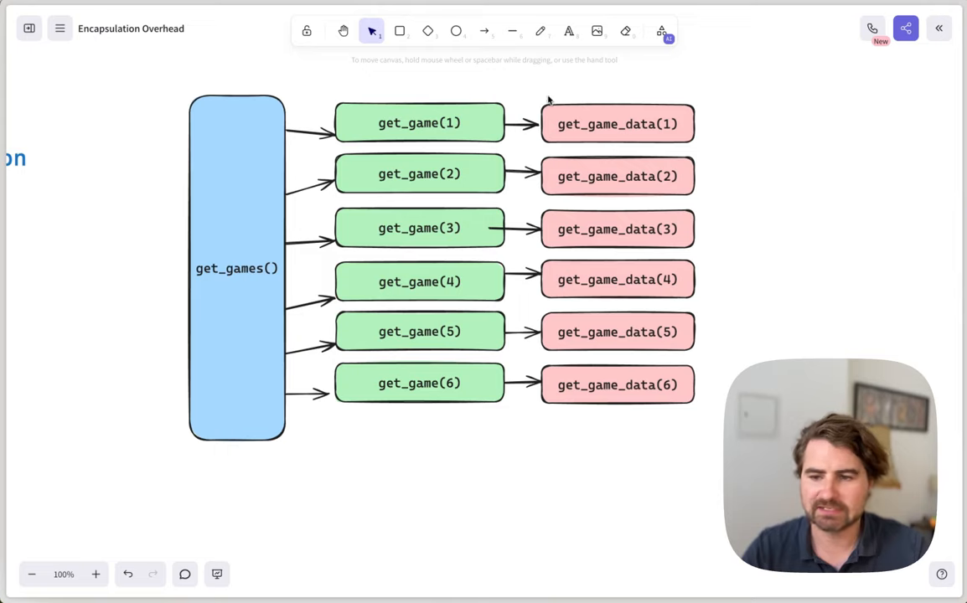
pyautogui.moveTo(627, 186)
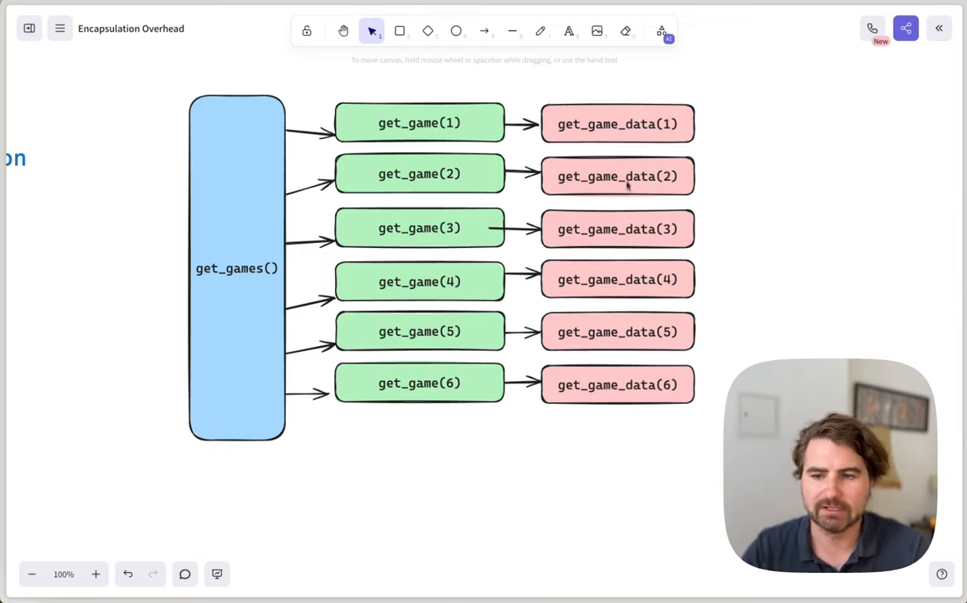
pyautogui.moveTo(729, 295)
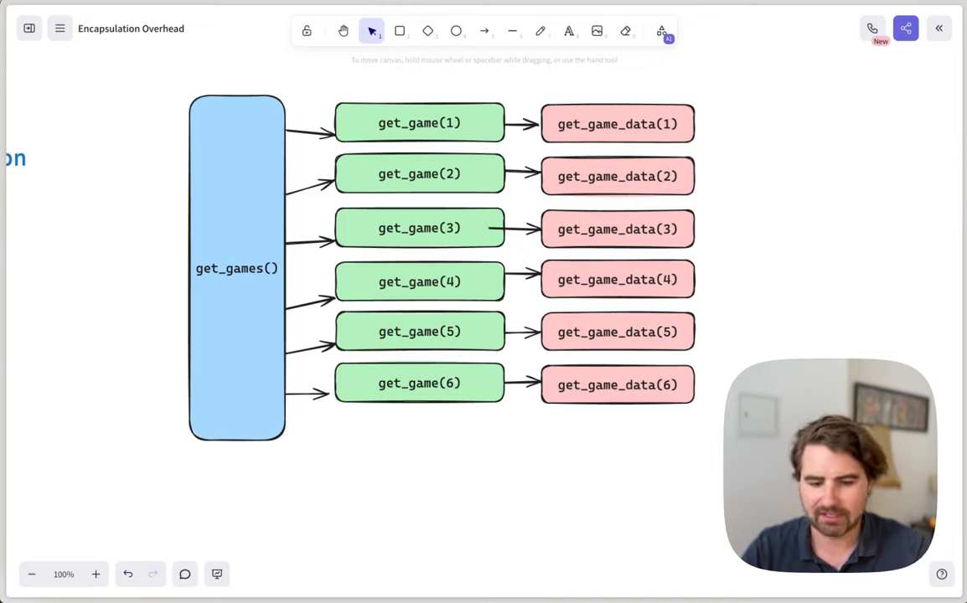
pyautogui.moveTo(732, 295)
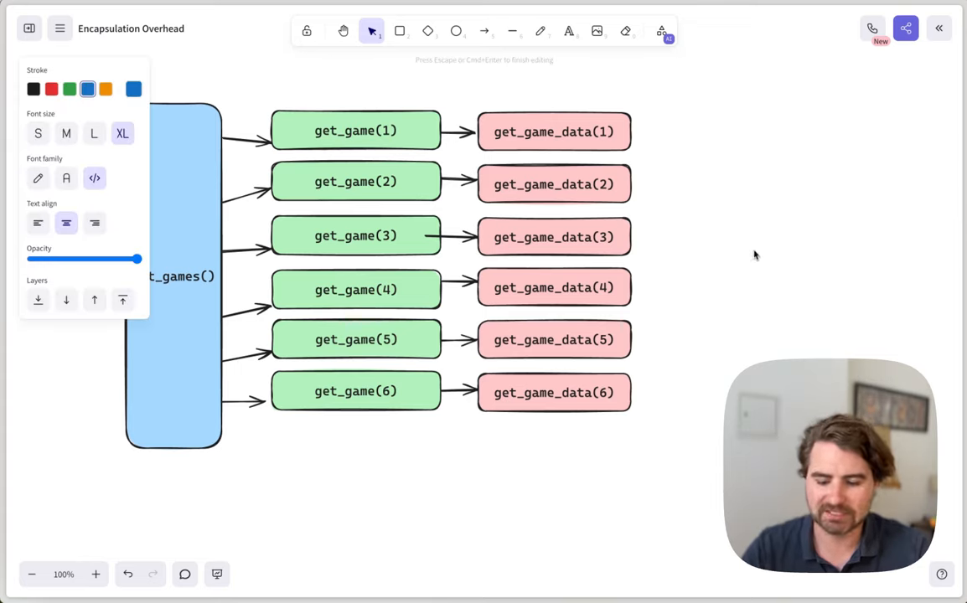
# Type the O(n) label, edit get_game rows 2–6 and their arrows, then deselect
pyautogui.write('O(n)')
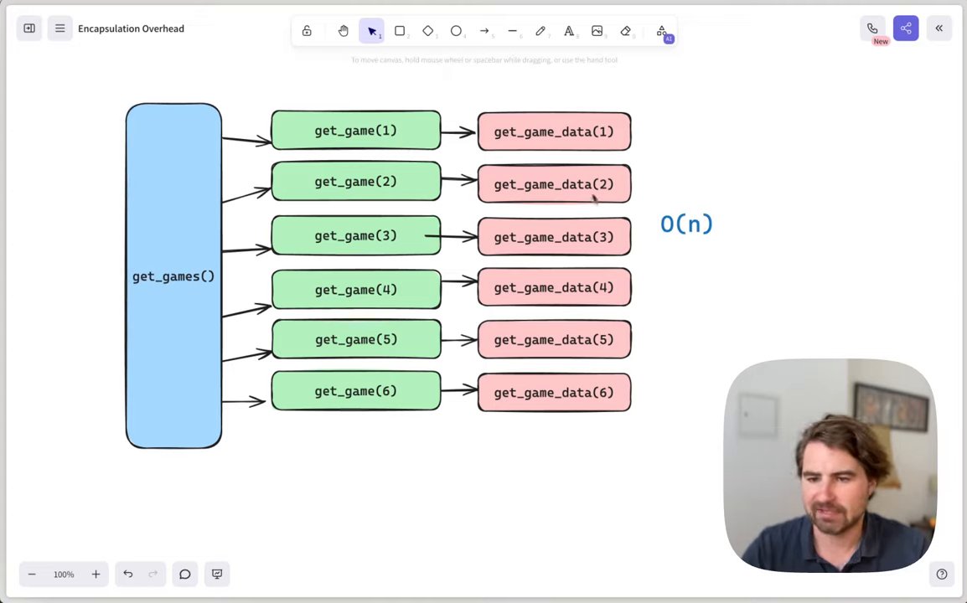
pyautogui.click(686, 223)
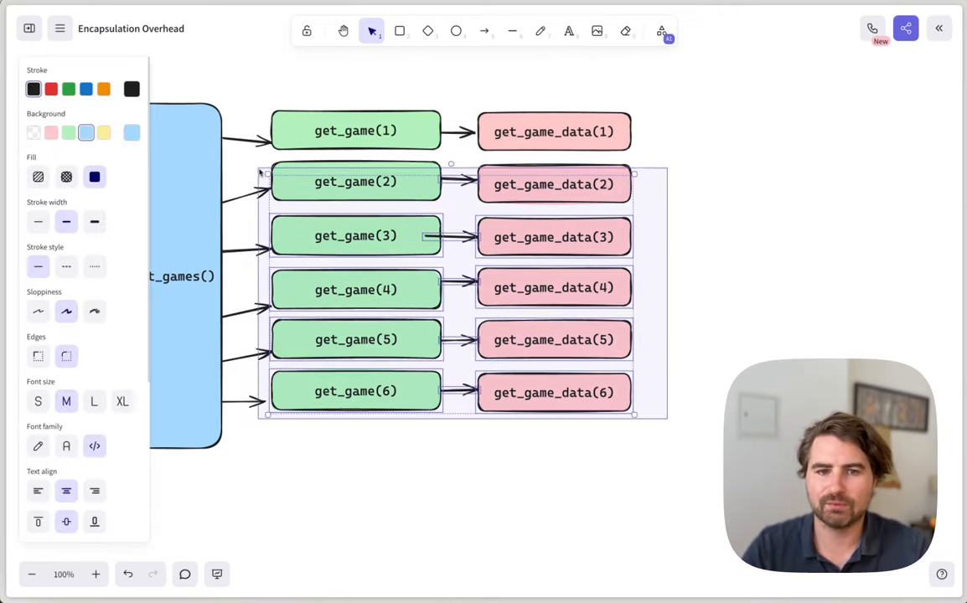
pyautogui.press('Delete')
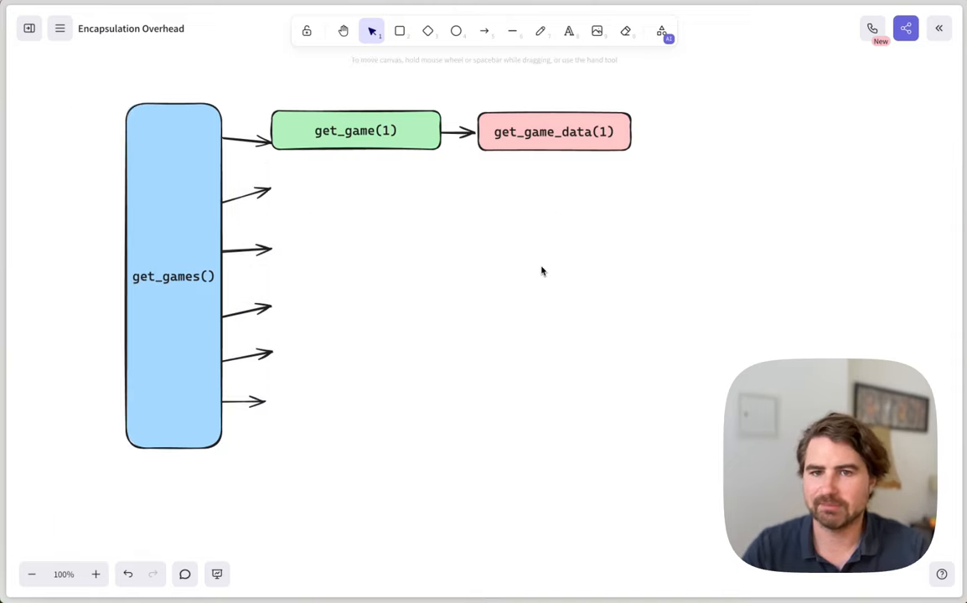
pyautogui.moveTo(351, 140)
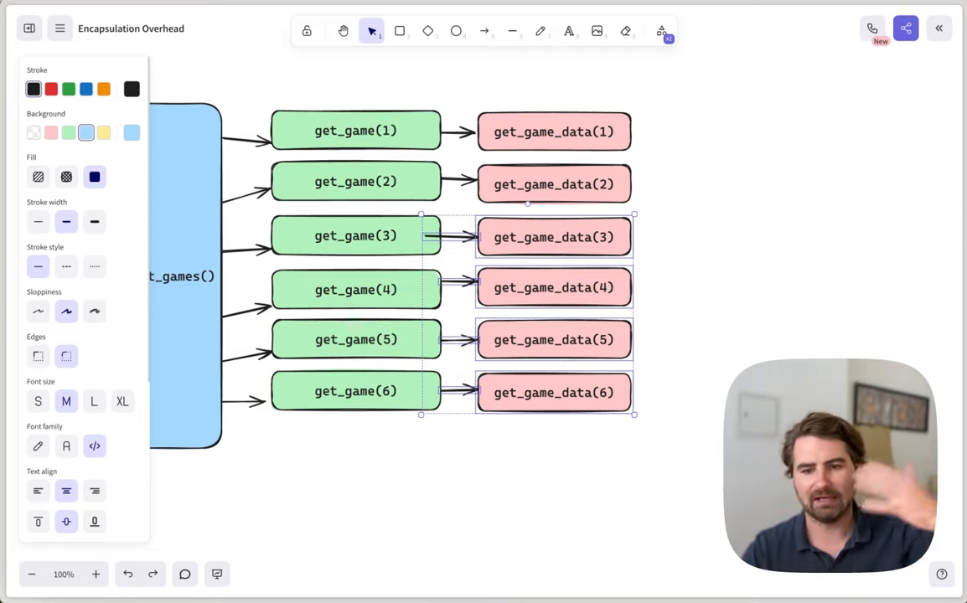
pyautogui.click(566, 475)
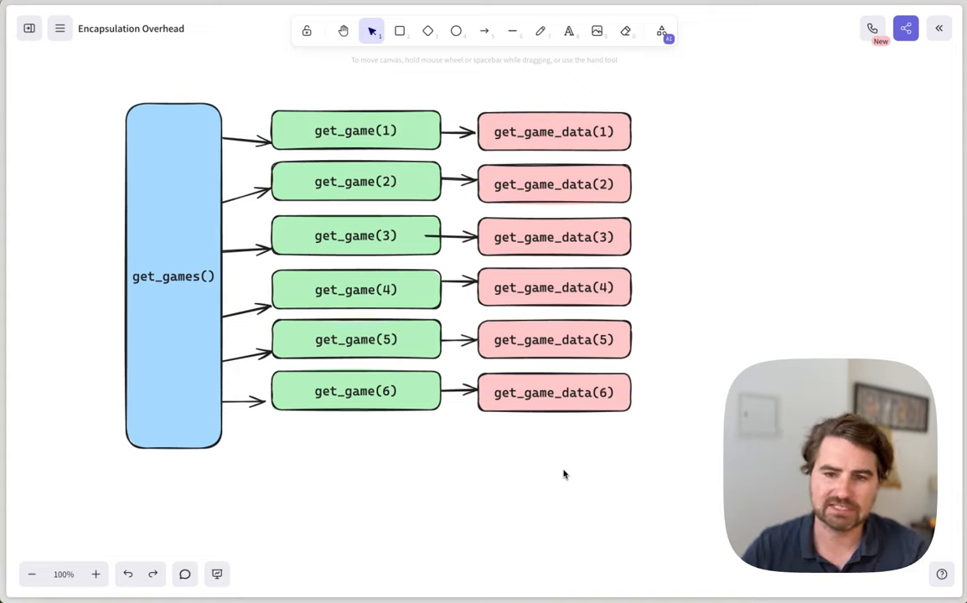
pyautogui.moveTo(550, 458)
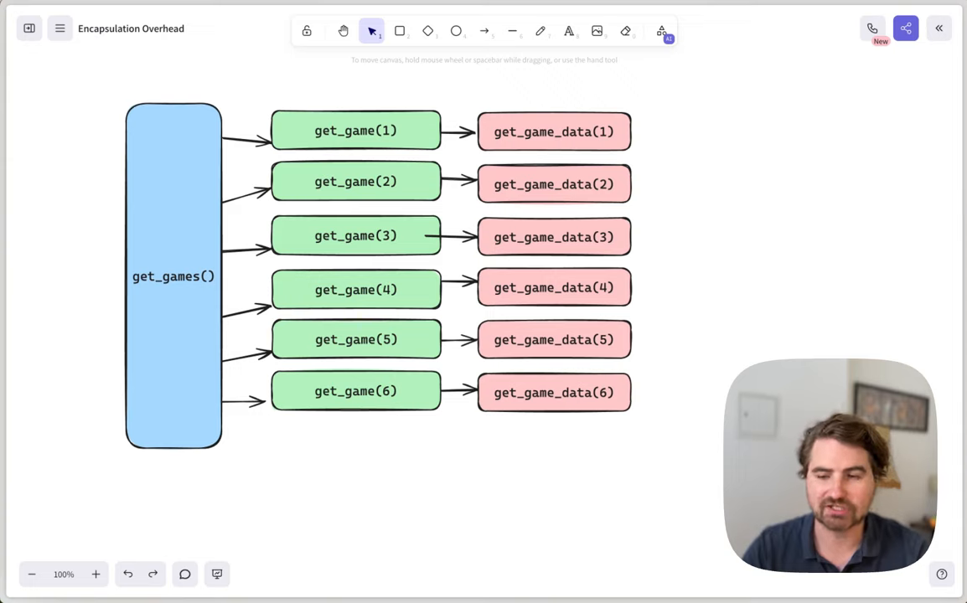
pyautogui.moveTo(750, 267)
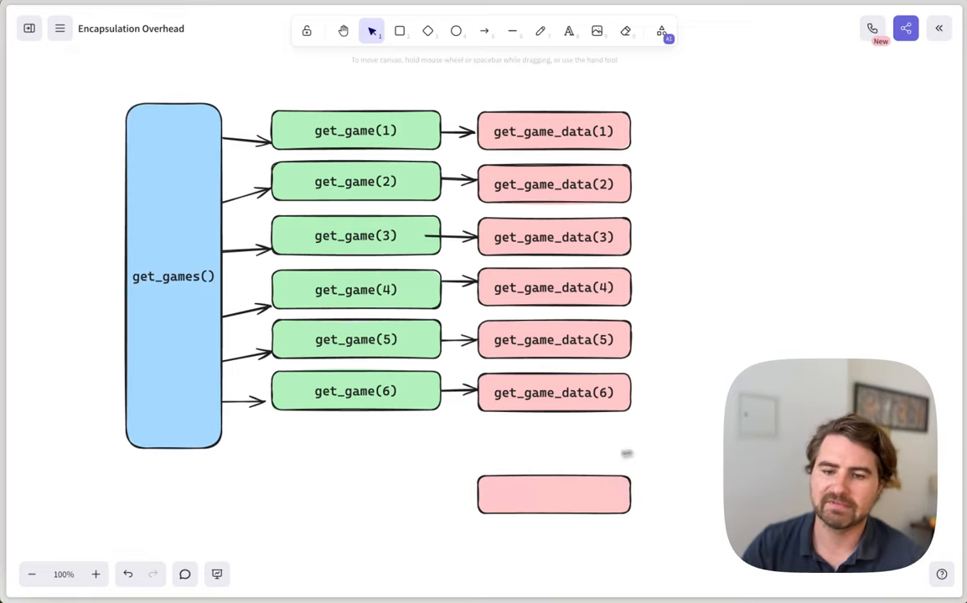
# Use the Rectangle tool to sketch pink bars stacked in a column below the diagram
pyautogui.click(400, 31)
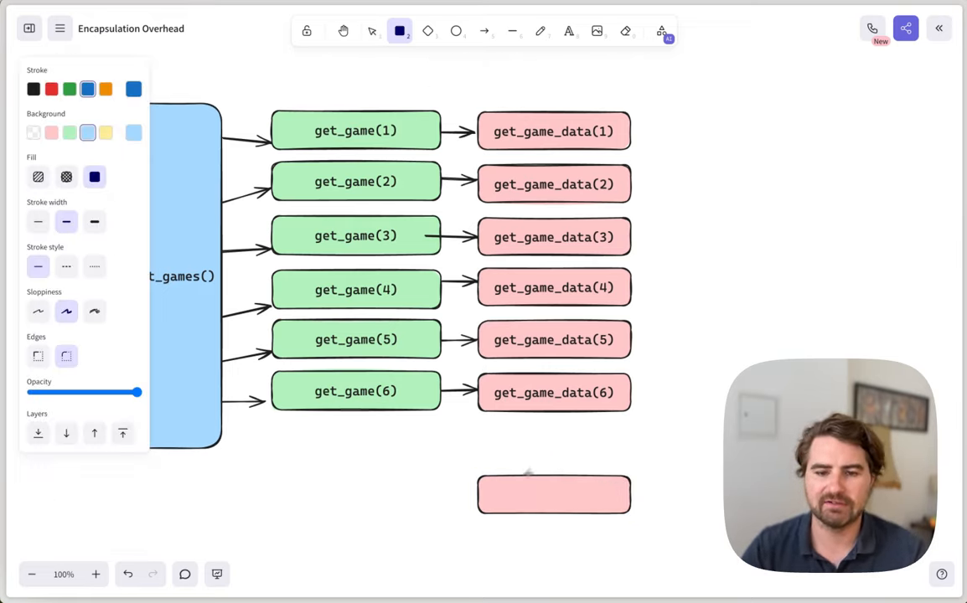
pyautogui.click(371, 31)
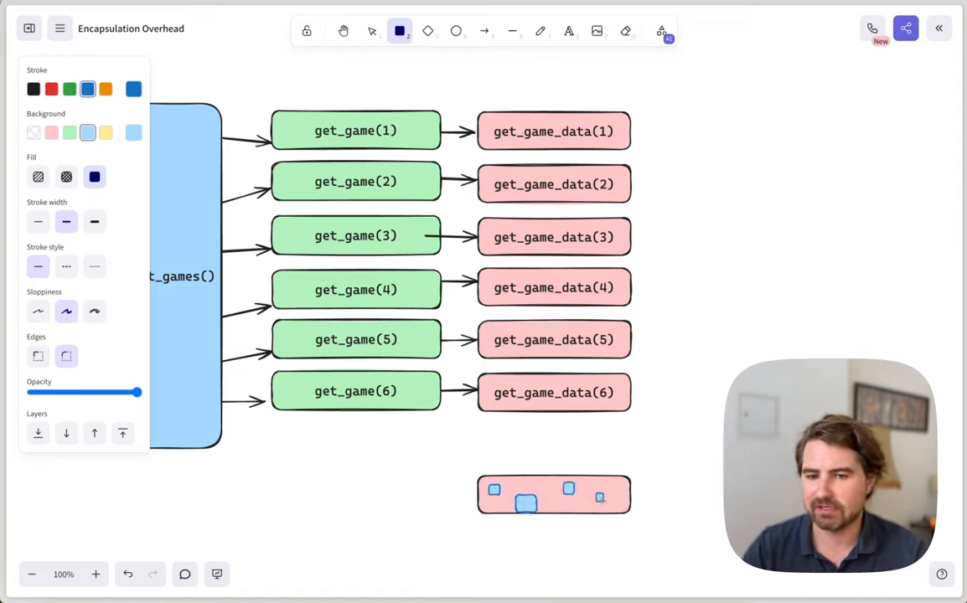
pyautogui.click(372, 31)
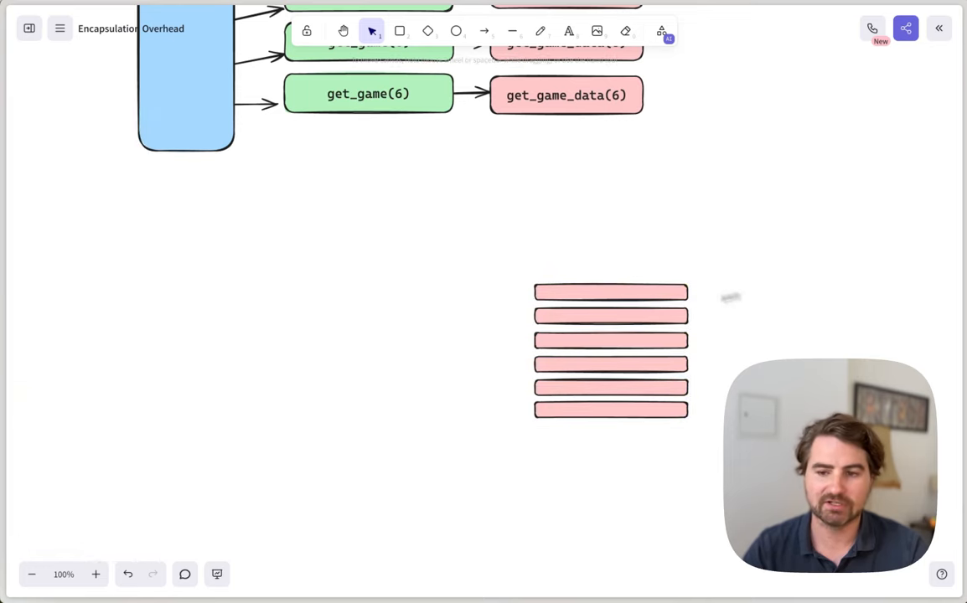
pyautogui.click(400, 31)
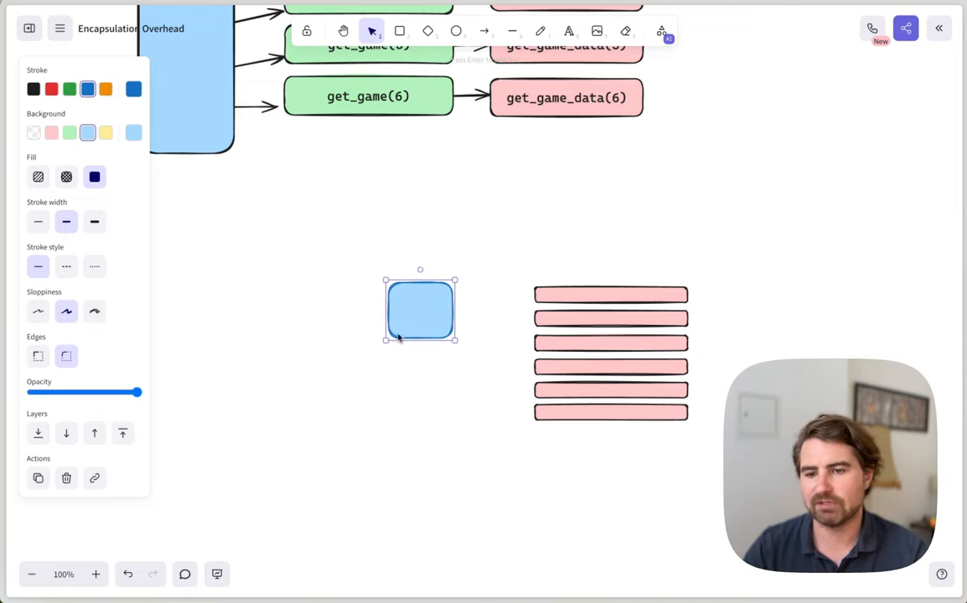
pyautogui.moveTo(420, 309); pyautogui.dragTo(413, 357)
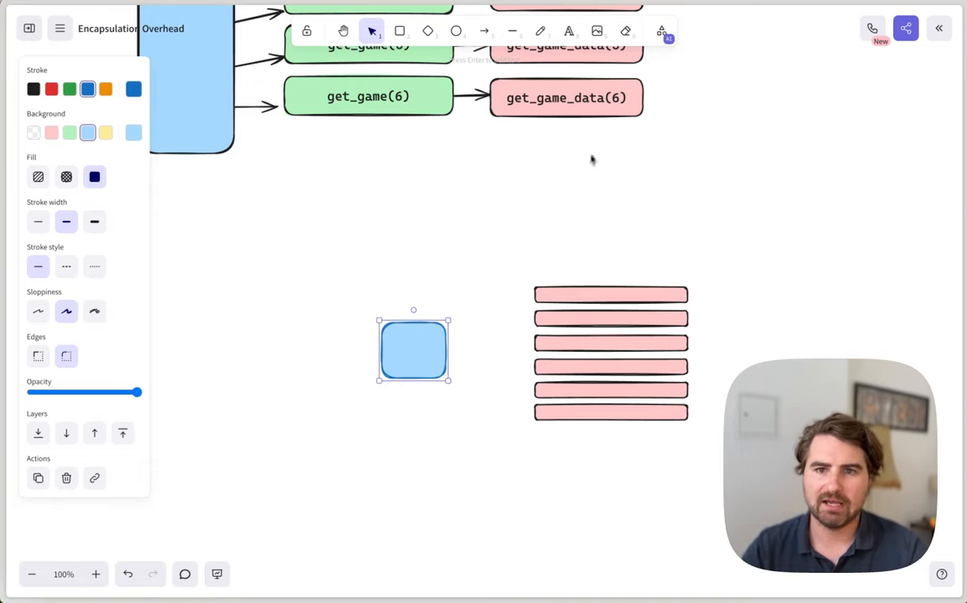
pyautogui.moveTo(440, 344); pyautogui.dragTo(541, 301)
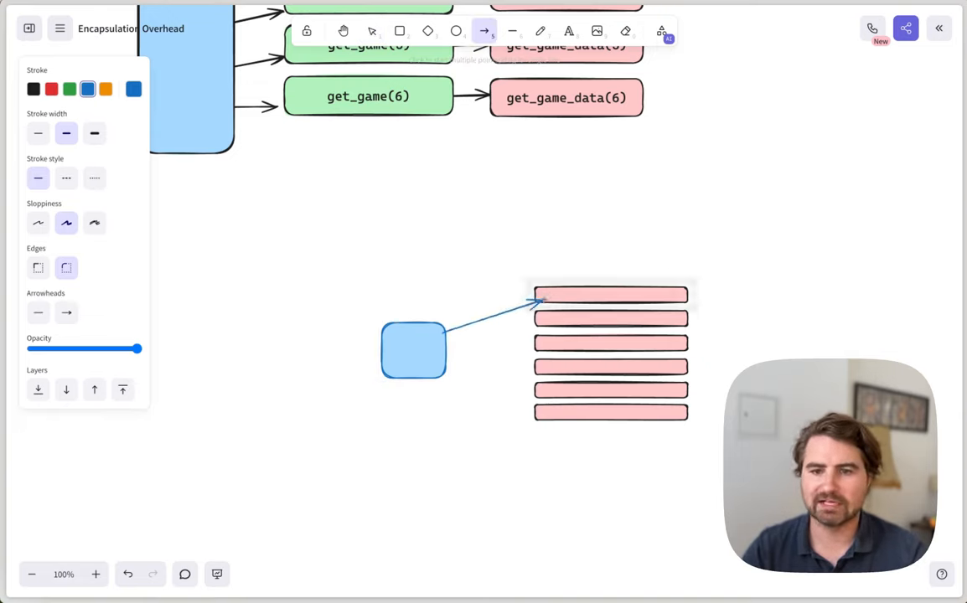
pyautogui.click(372, 31)
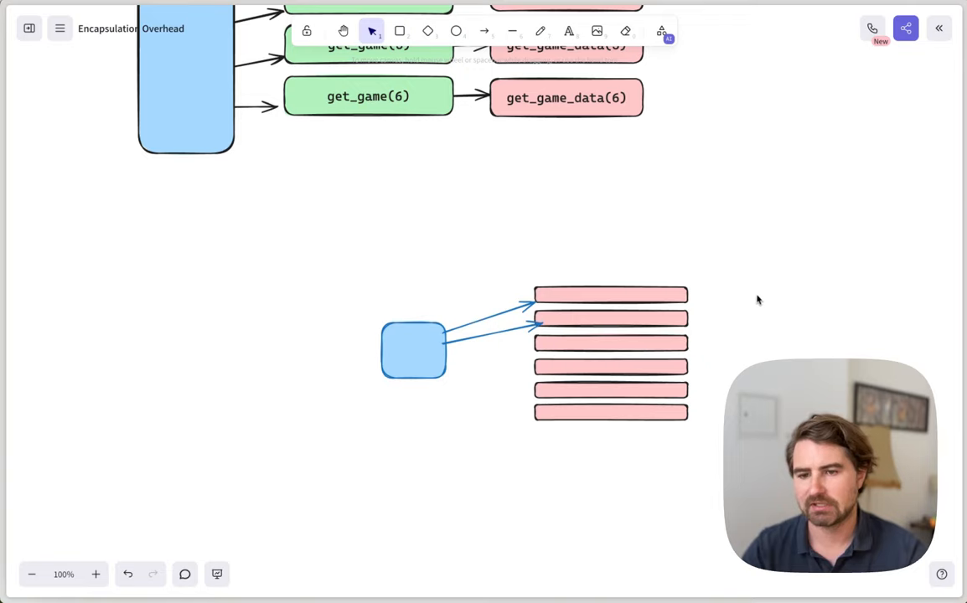
pyautogui.moveTo(681, 440)
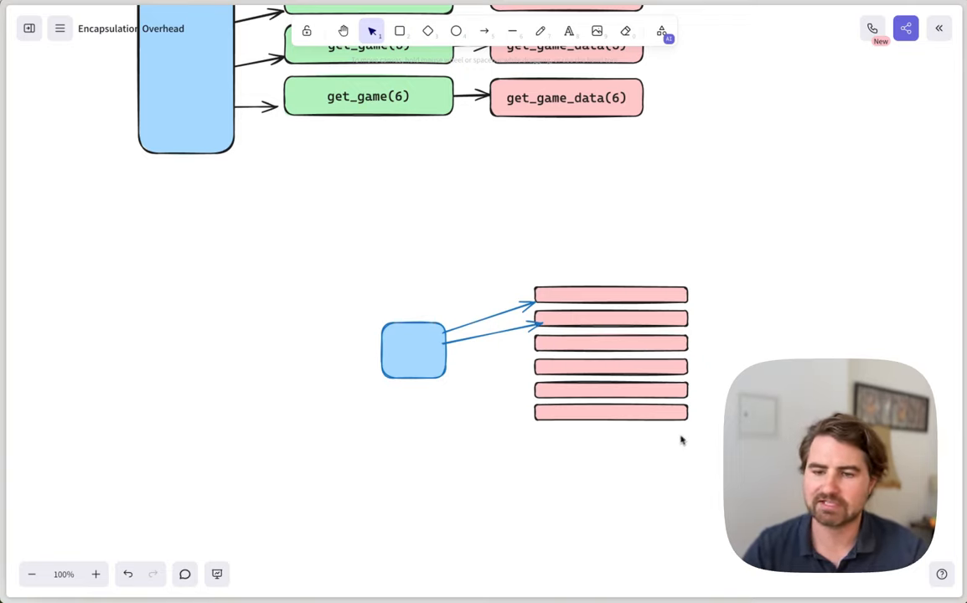
pyautogui.moveTo(616, 471)
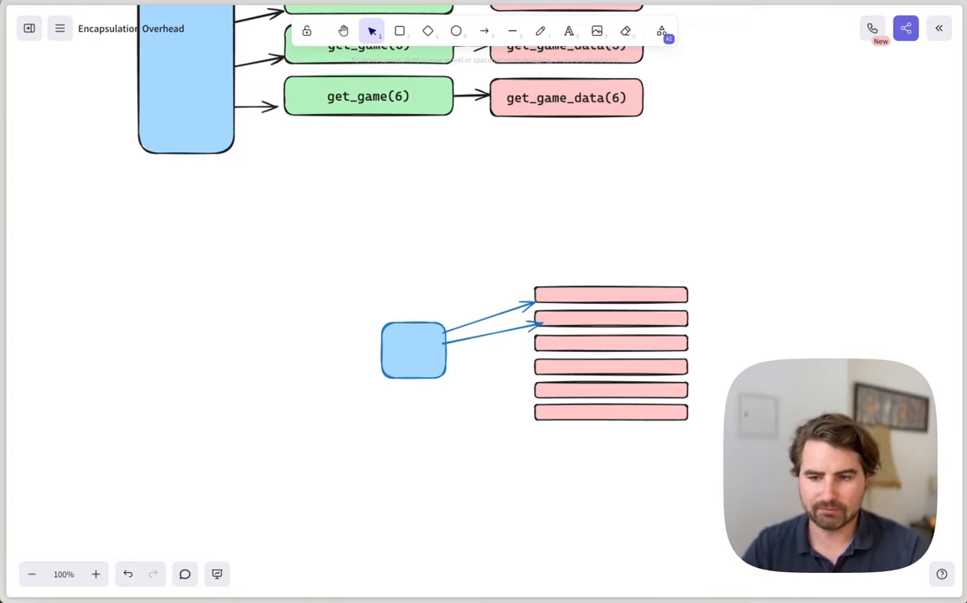
pyautogui.moveTo(627, 306)
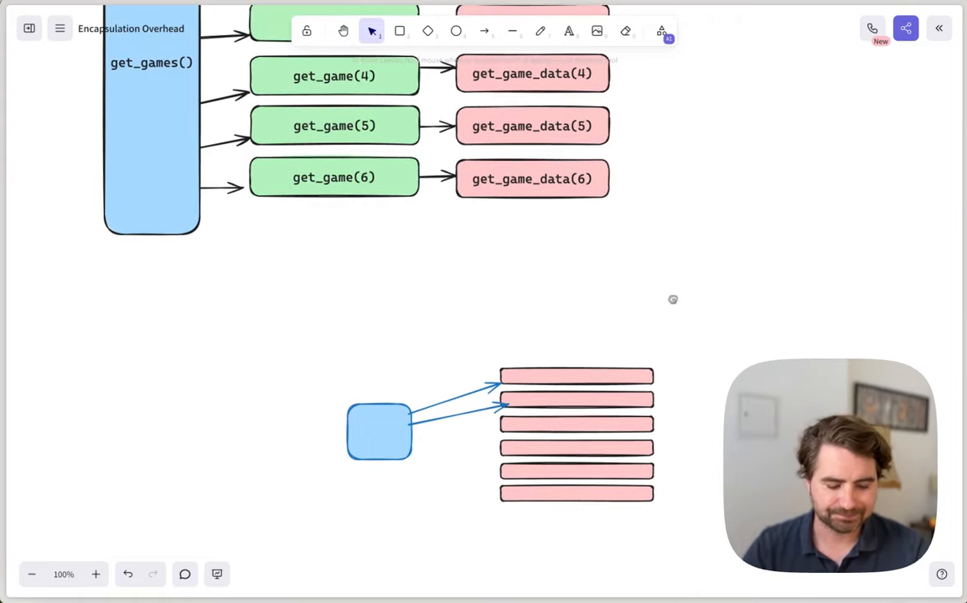
pyautogui.moveTo(667, 313)
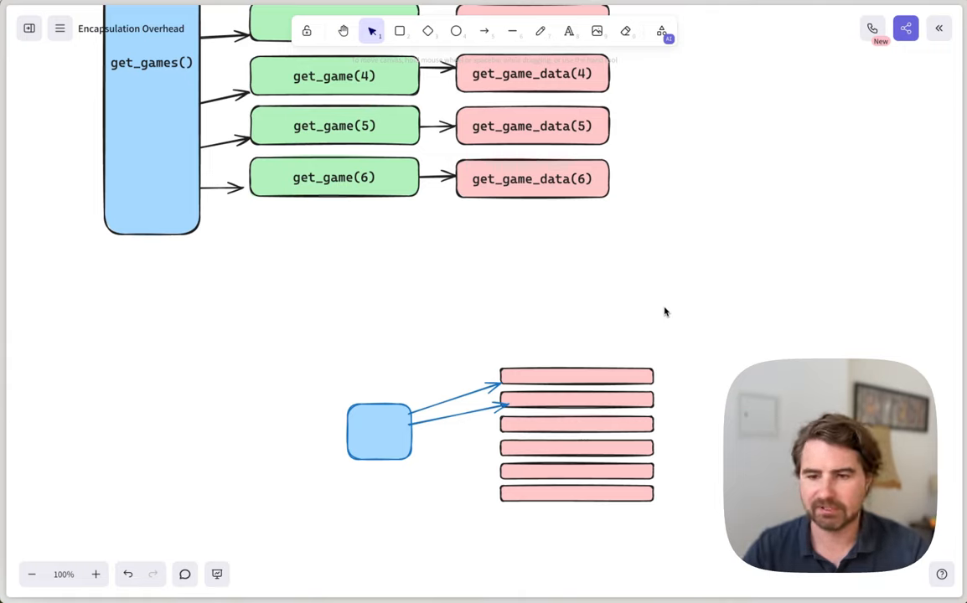